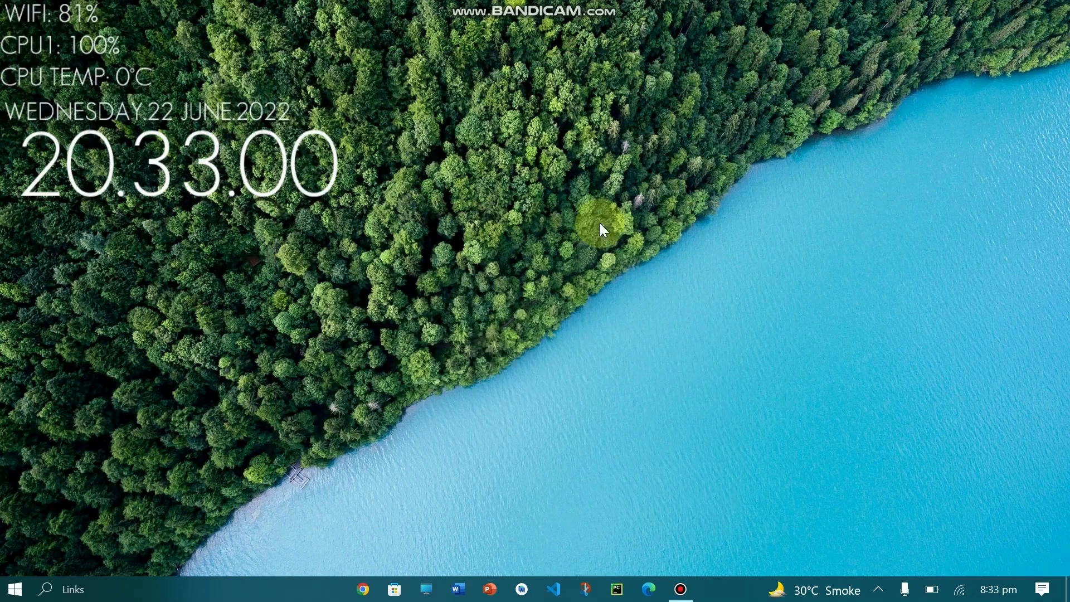
mouse_move(492, 360)
type("w")
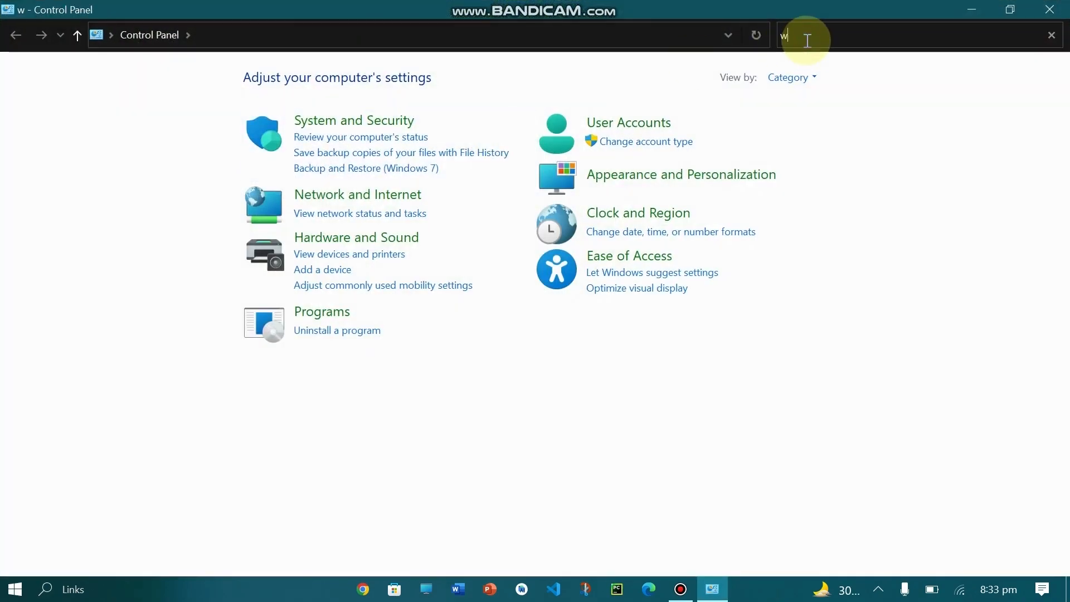
Search Control Panel for 'windows' and choose 'Turn Windows features on or off'.
type("indows")
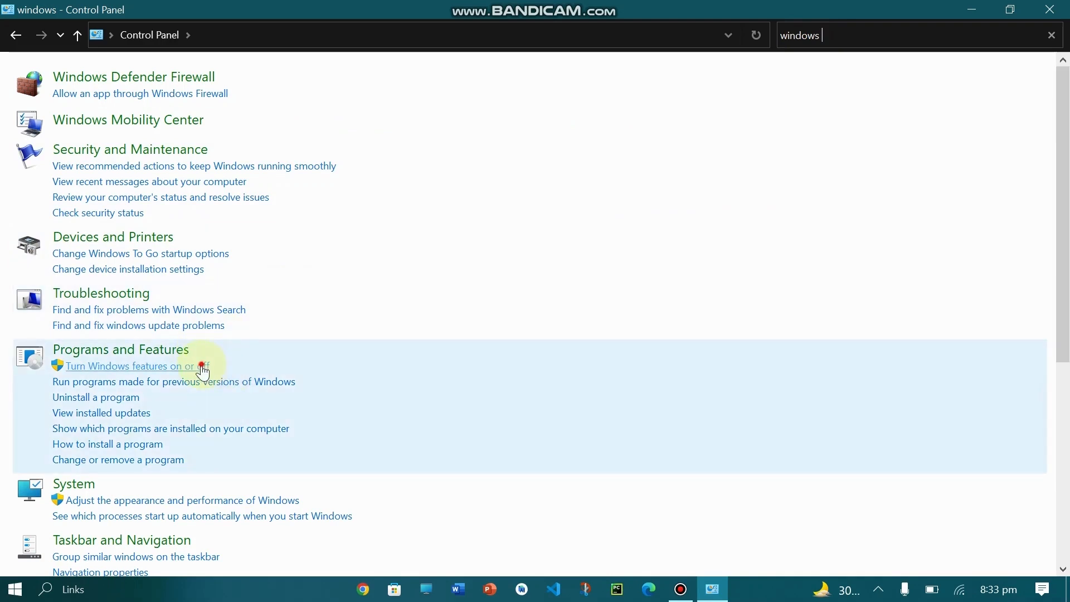
left_click(134, 365)
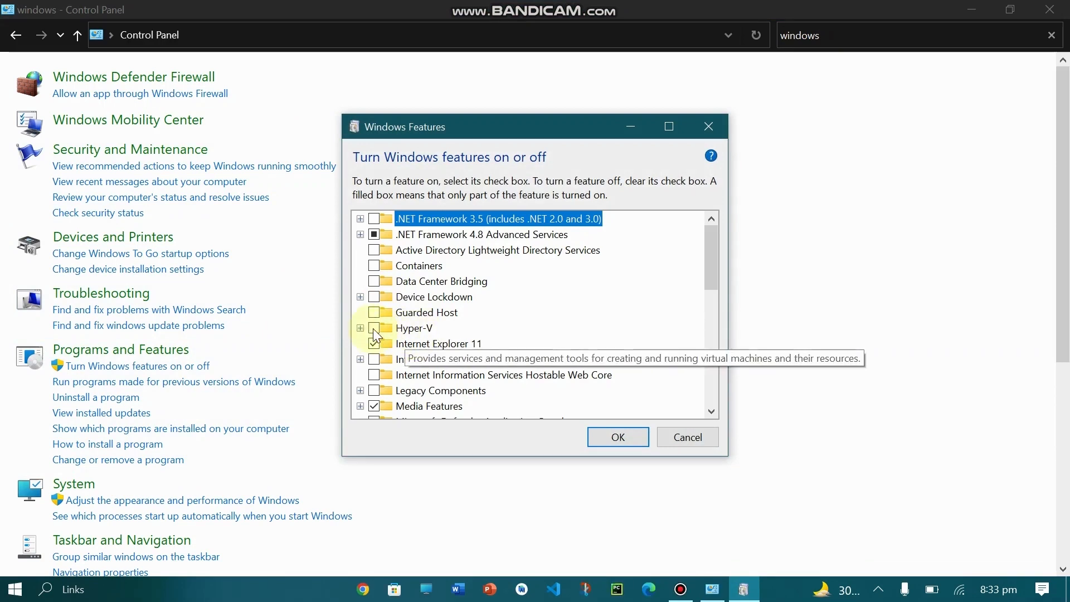
Enable Hyper-V, apply the change, and dismiss the completion notice without restarting.
left_click(375, 328)
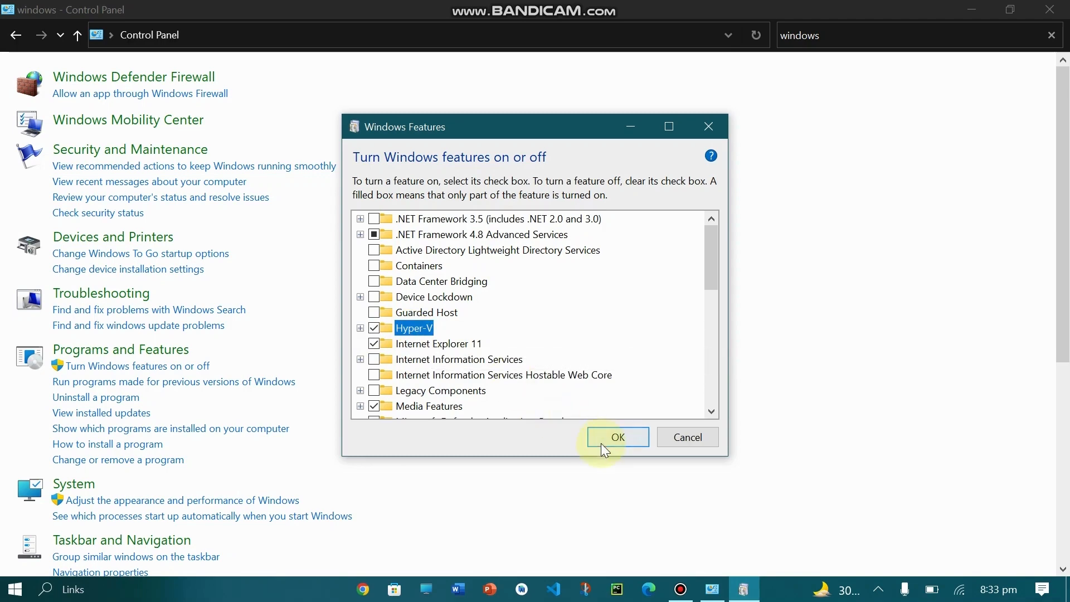
left_click(616, 437)
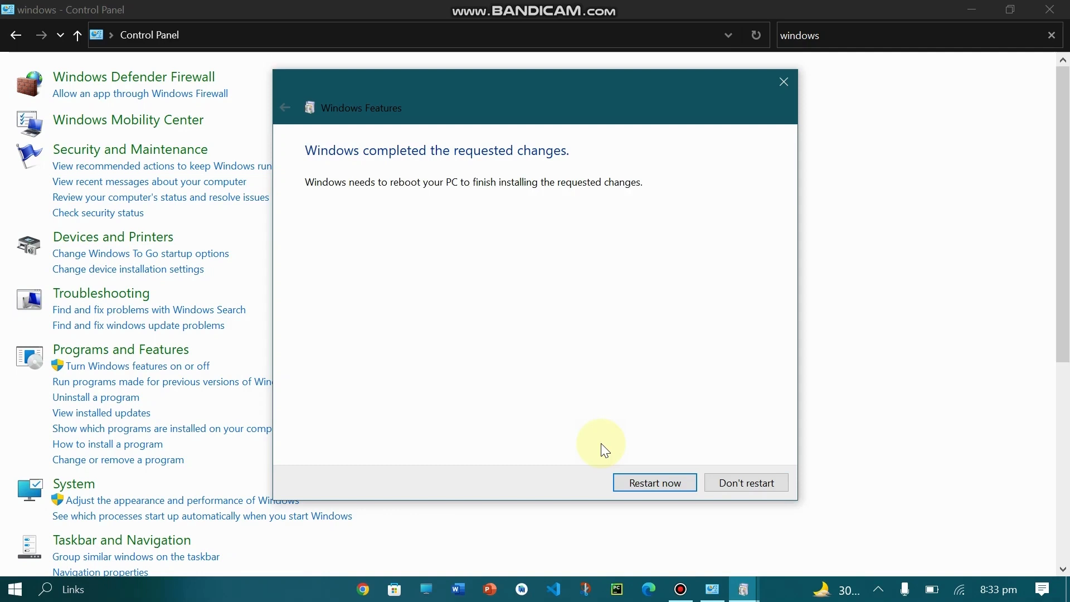
mouse_move(837, 111)
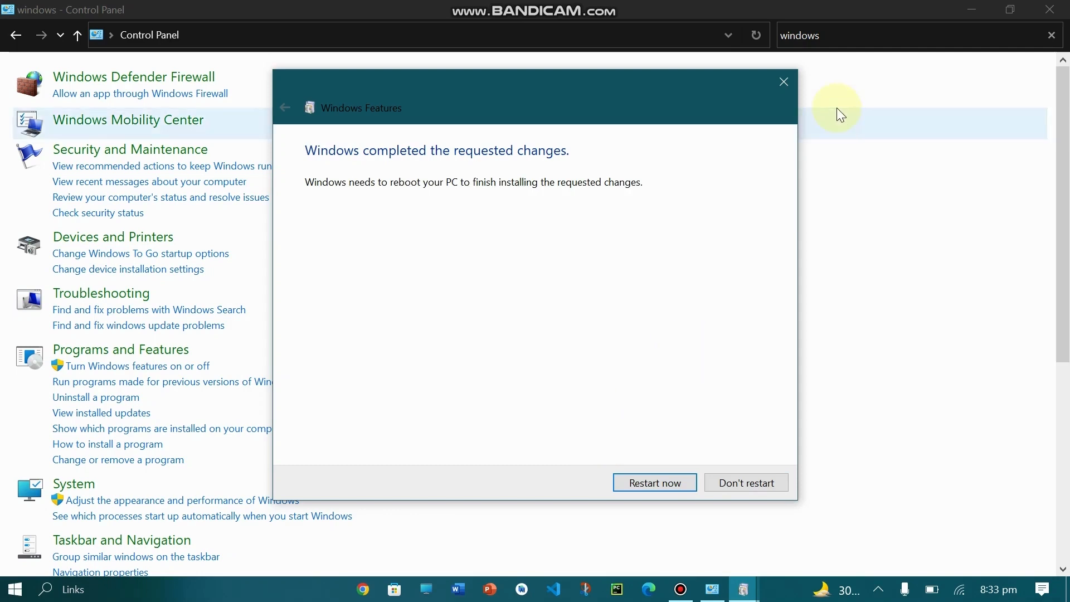
mouse_move(783, 81)
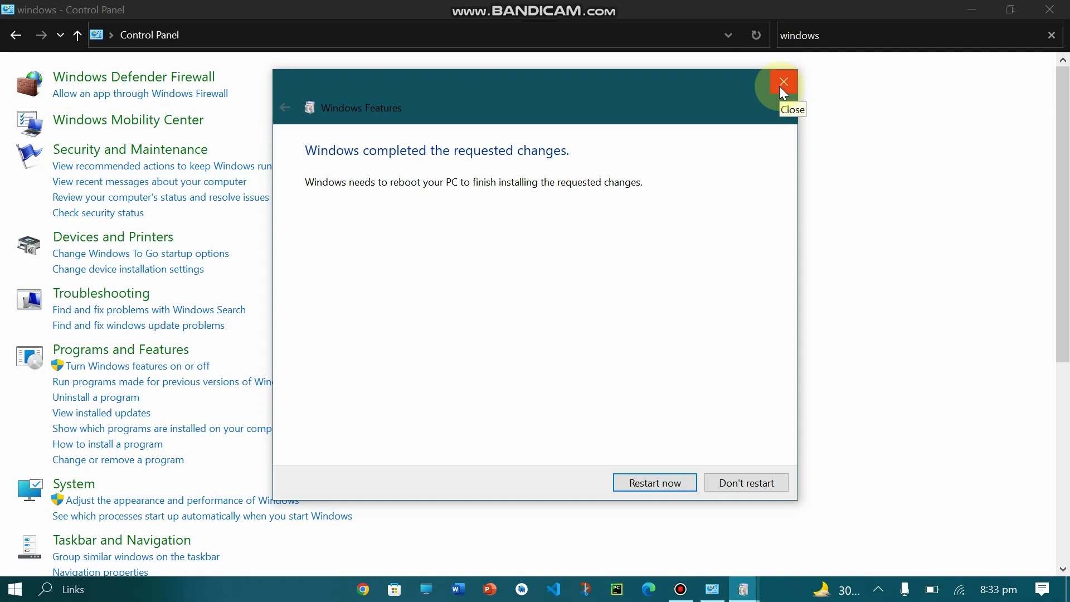
mouse_move(783, 89)
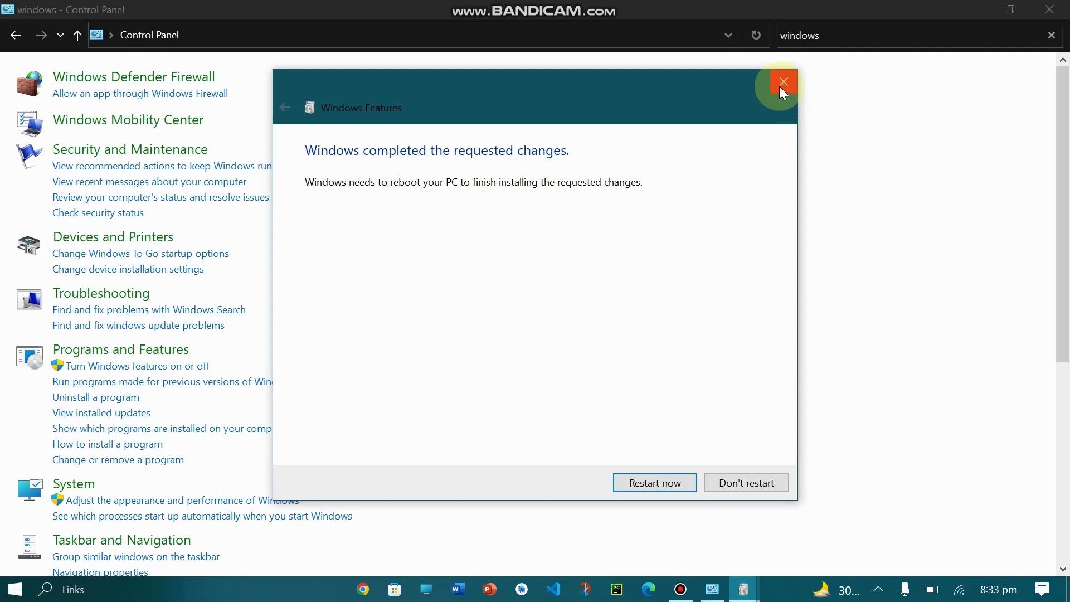
left_click(783, 81)
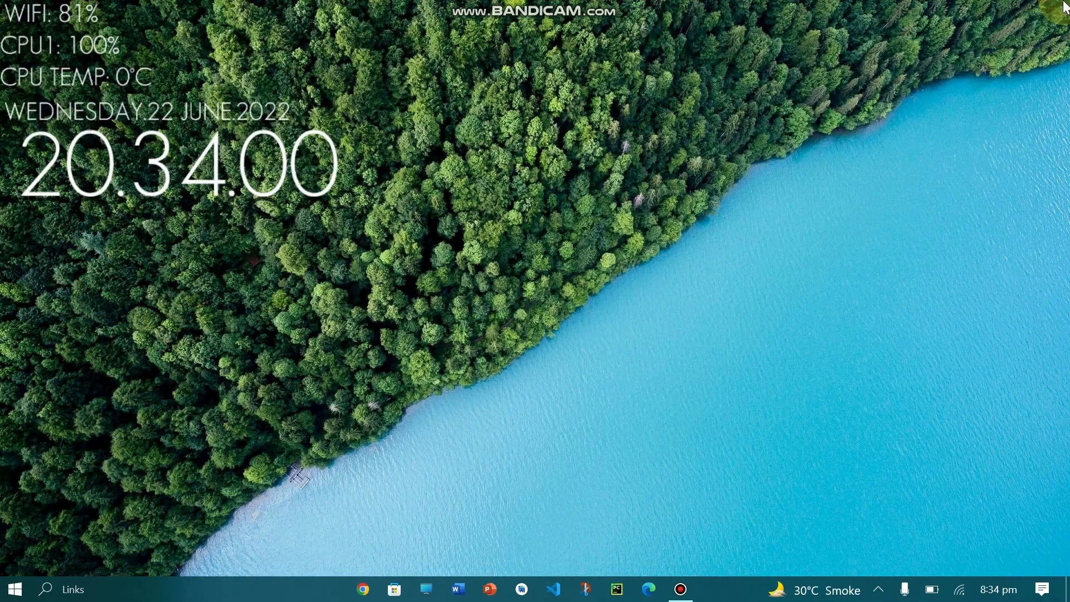
left_click(743, 508)
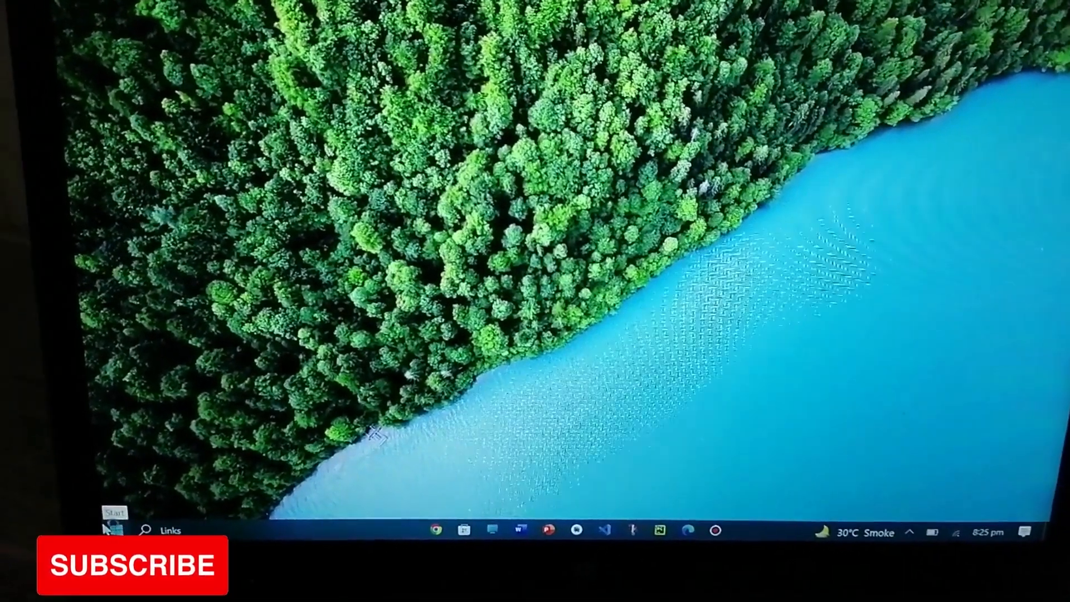
Restart the laptop from the Start menu power options.
left_click(115, 529)
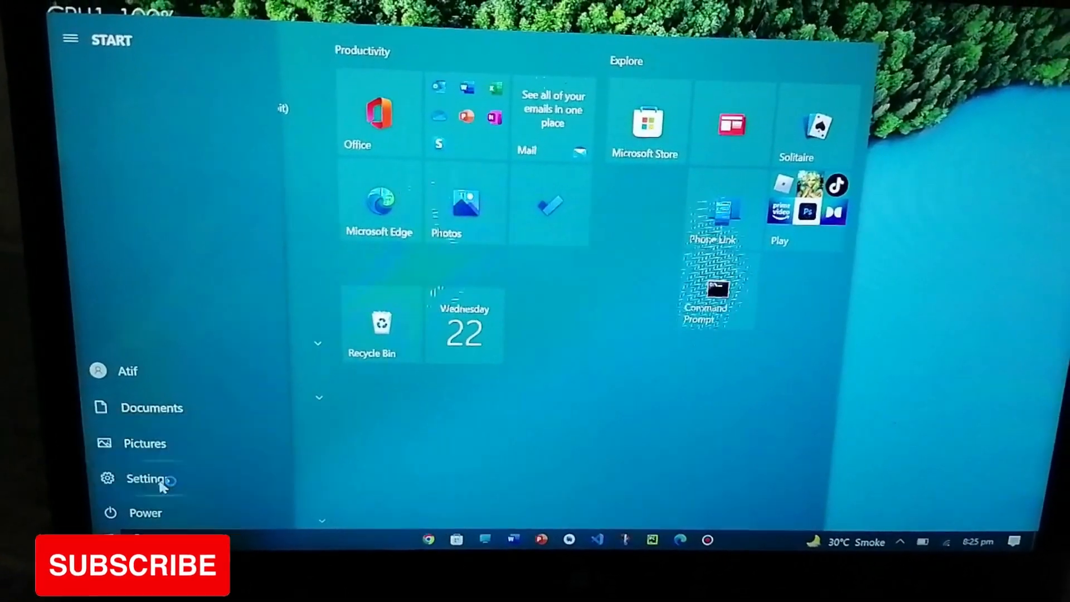
left_click(145, 513)
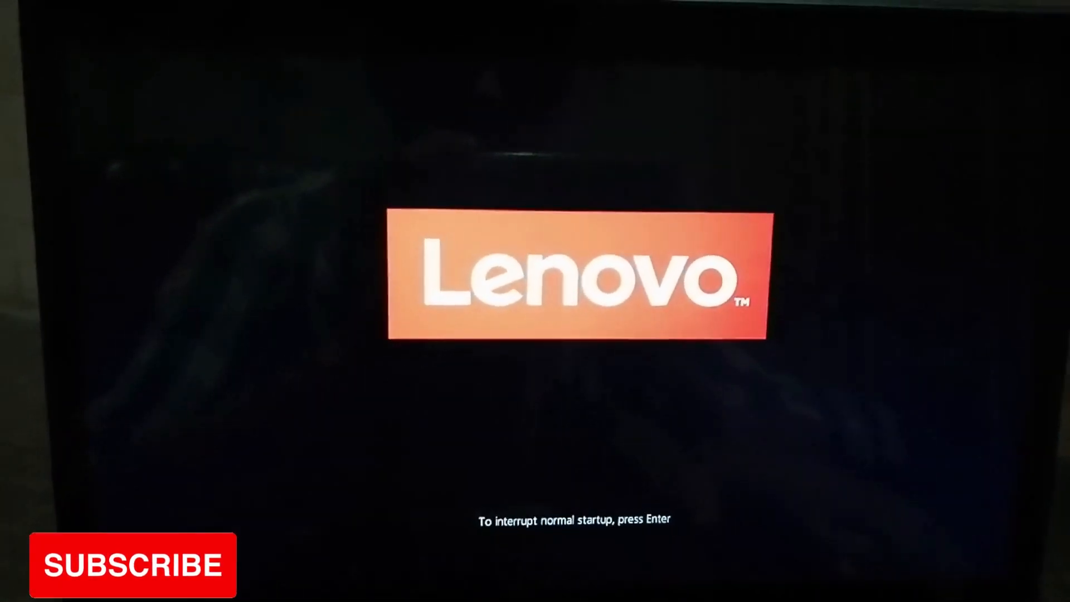
Interrupt normal startup at the Lenovo logo and enter ThinkPad Setup.
key("enter")
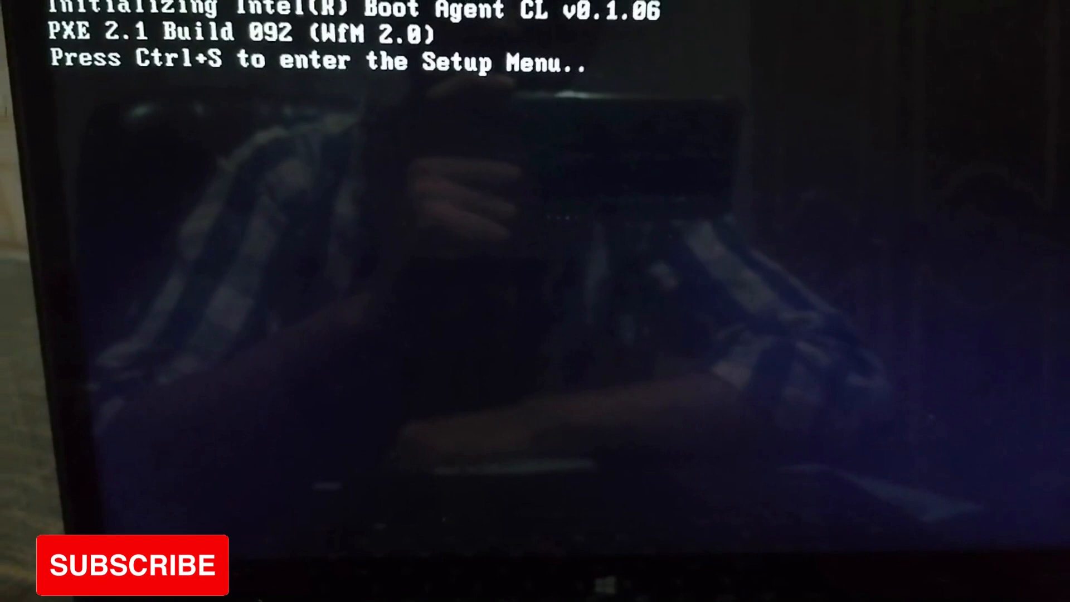
key("ctrl+s")
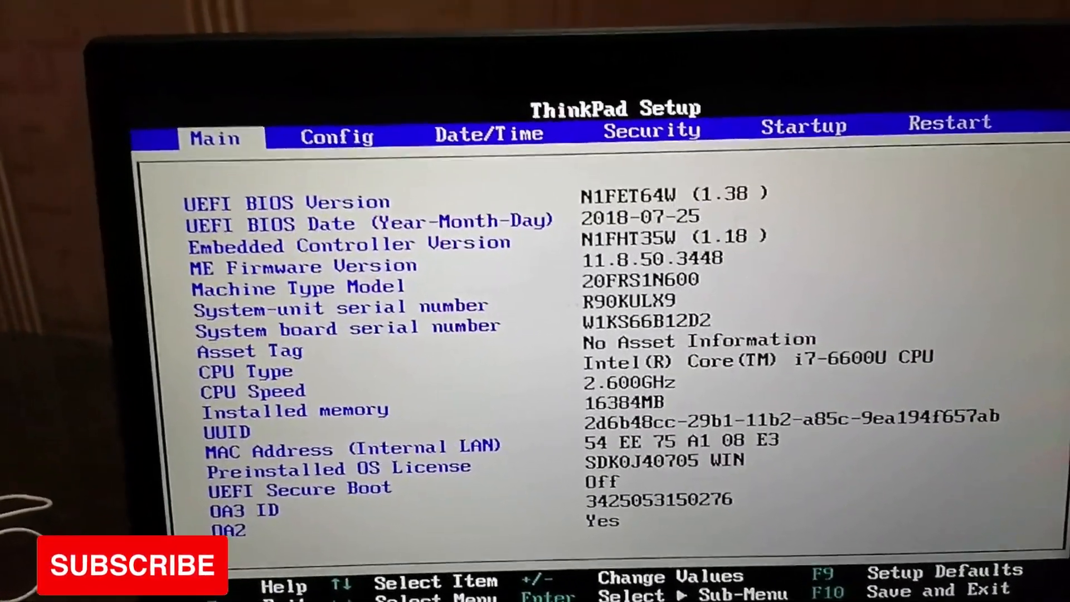
Go to the Security settings and move down to the Virtualization entry.
left_click(335, 135)
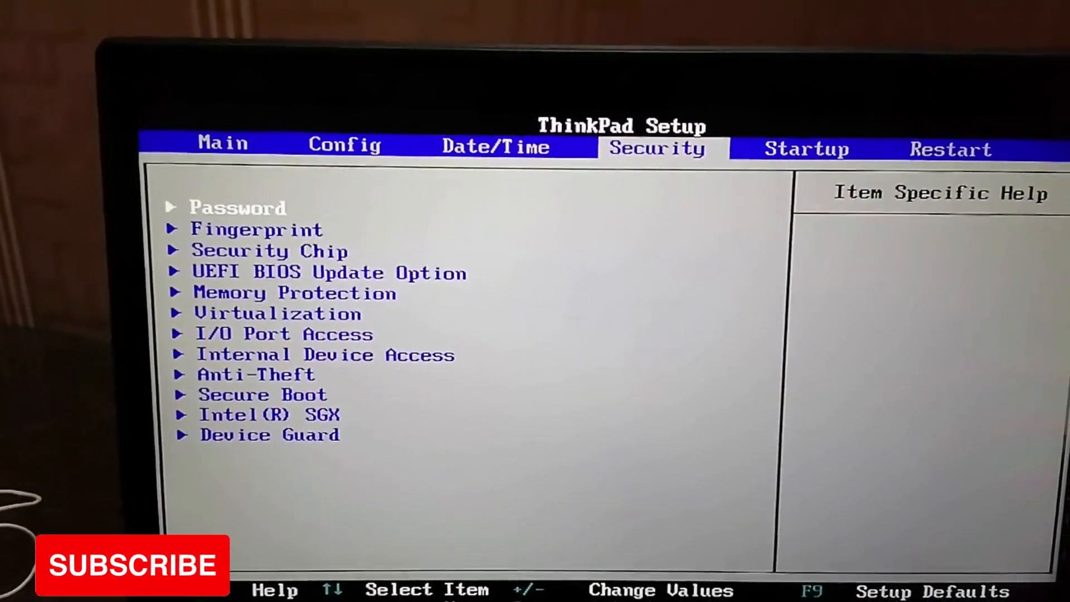
key("Down")
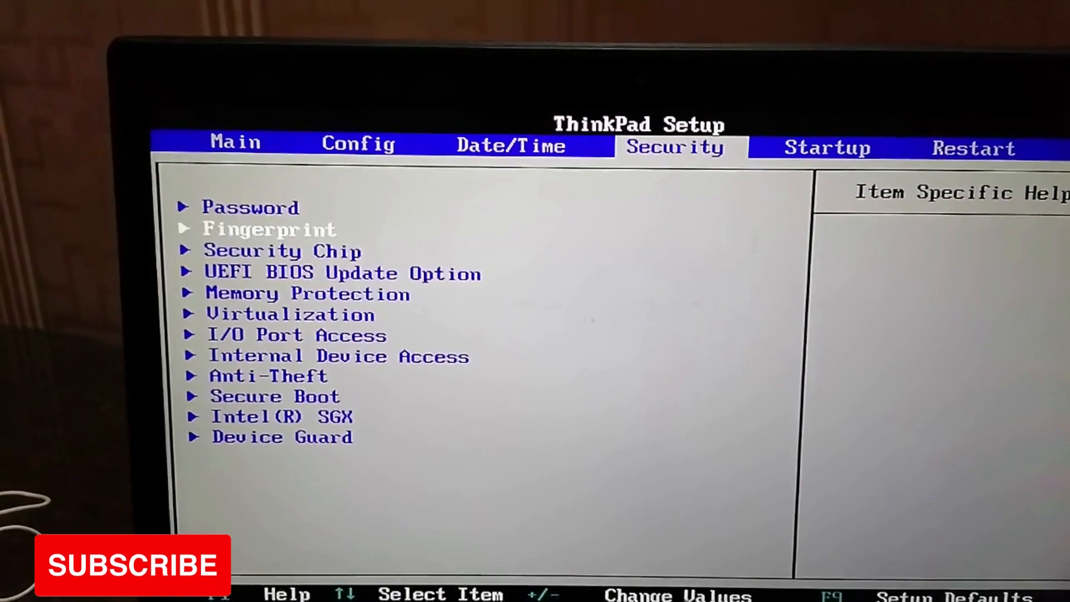
key("down")
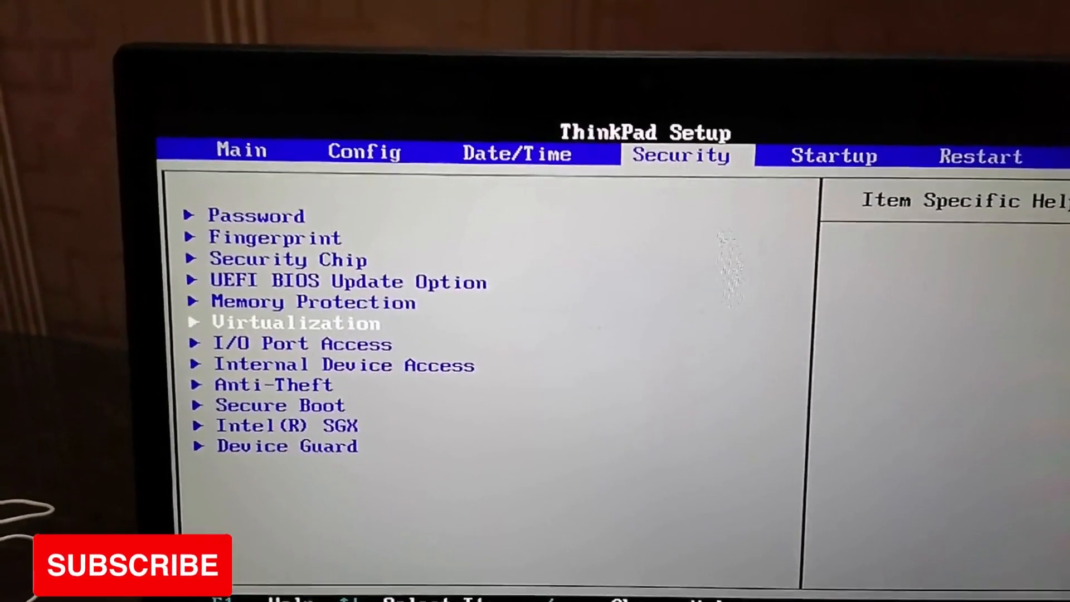